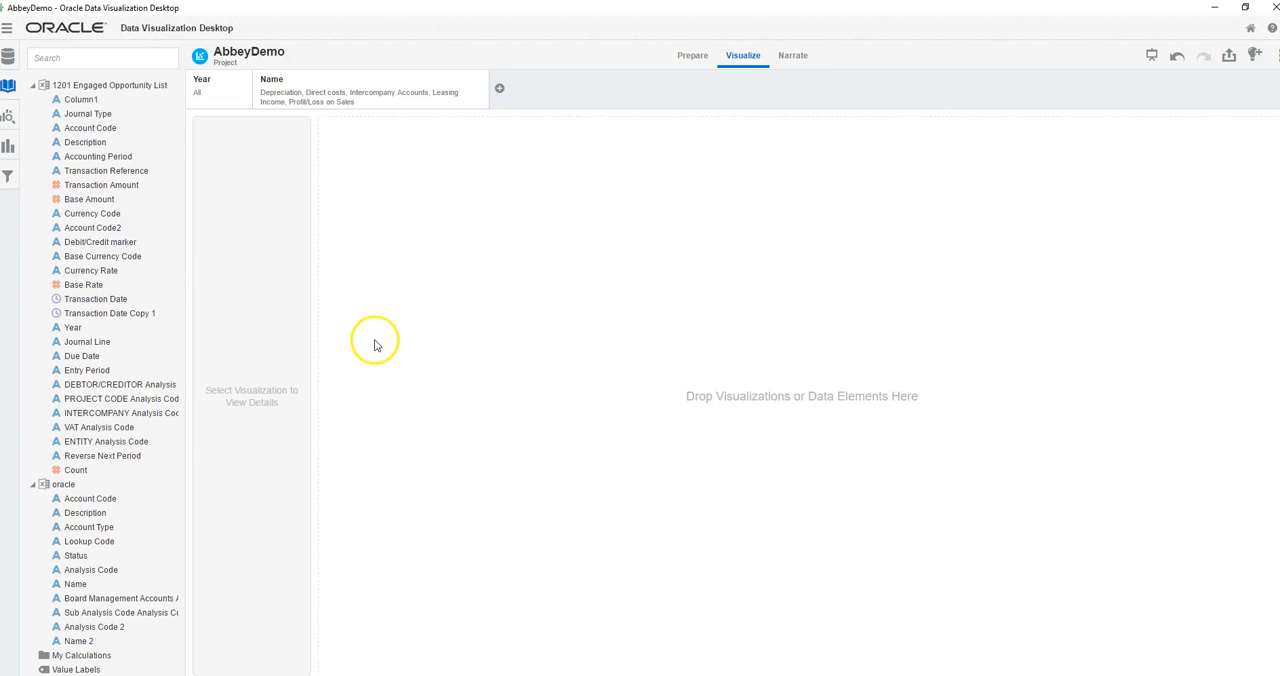
pyautogui.moveTo(540, 388)
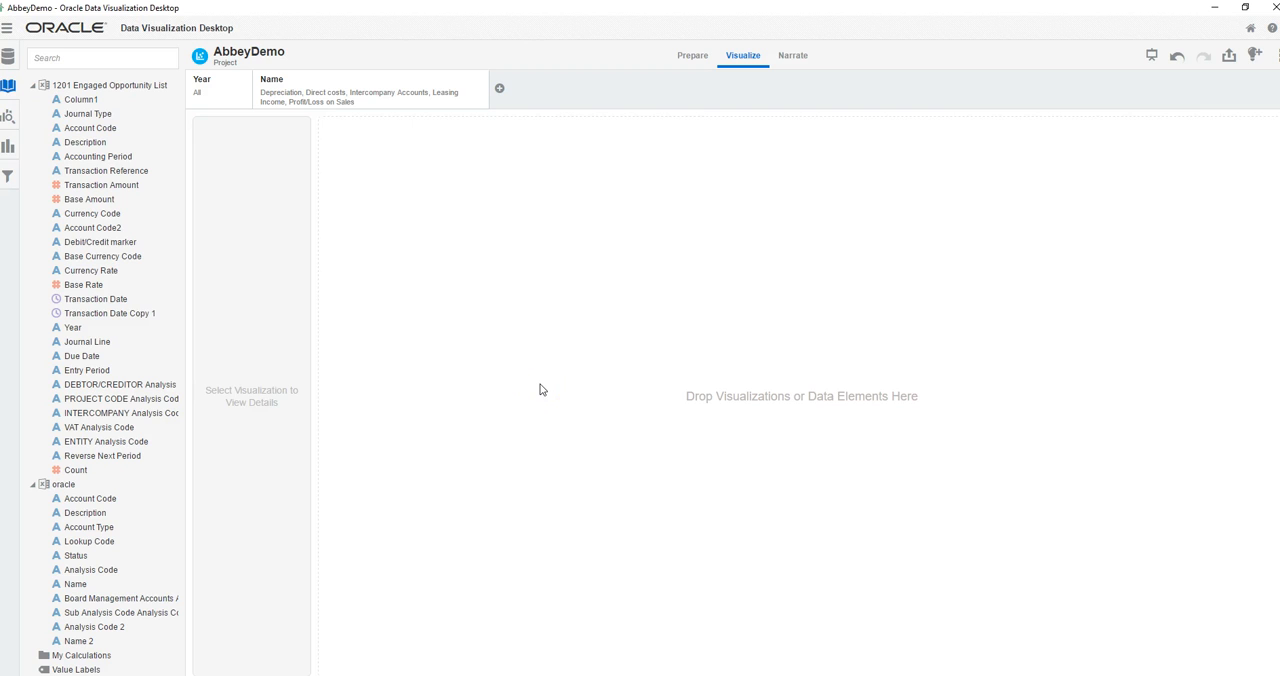
# Chart Base Amount by Year on the canvas and switch it from horizontal stacked to vertical bars
pyautogui.click(84, 285)
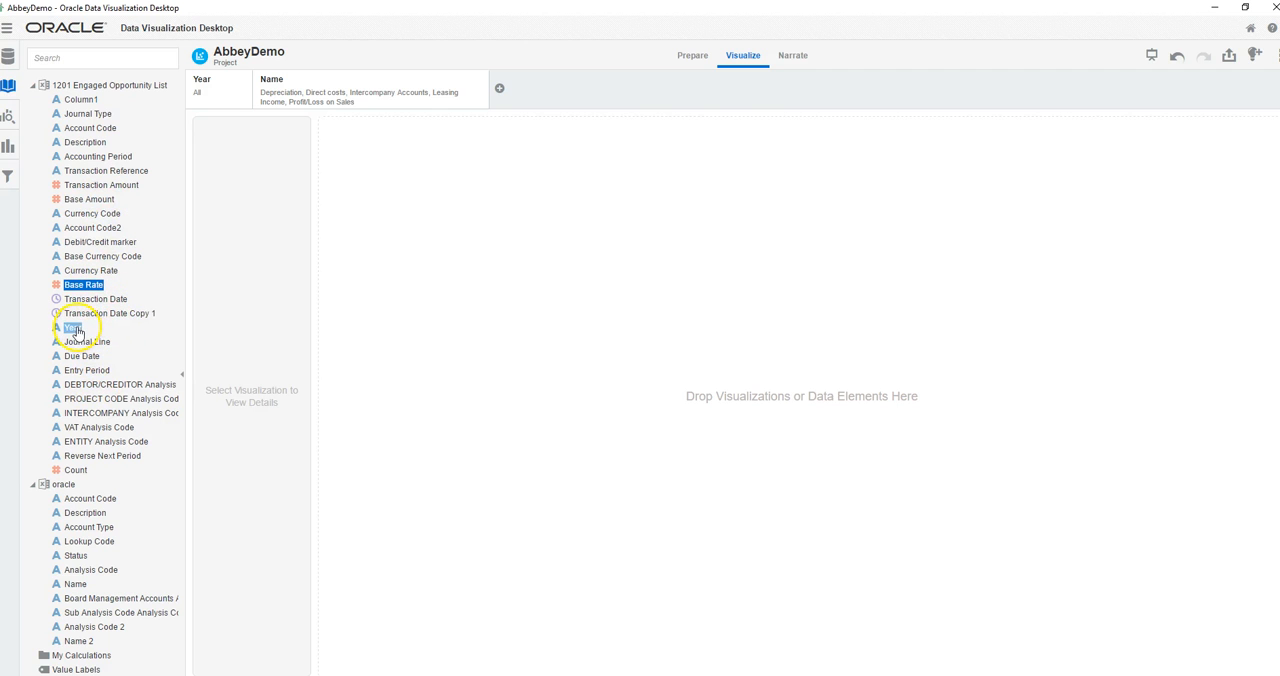
pyautogui.click(89, 199)
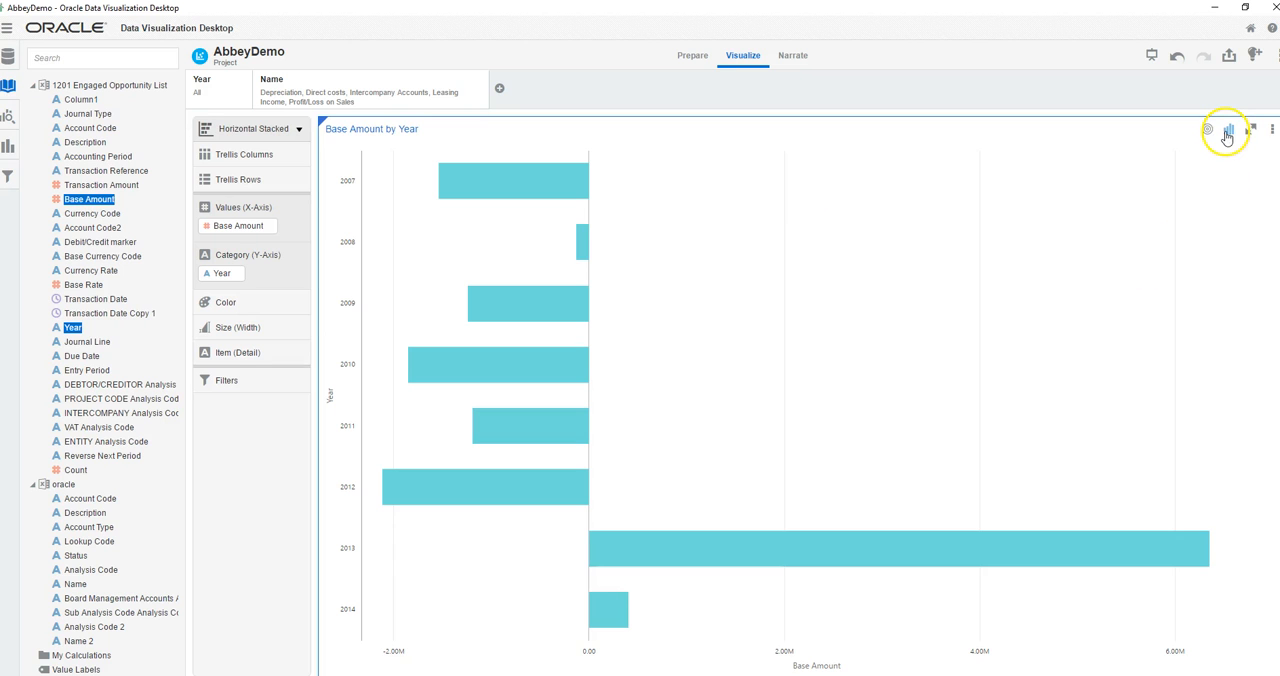
pyautogui.moveTo(1117, 157)
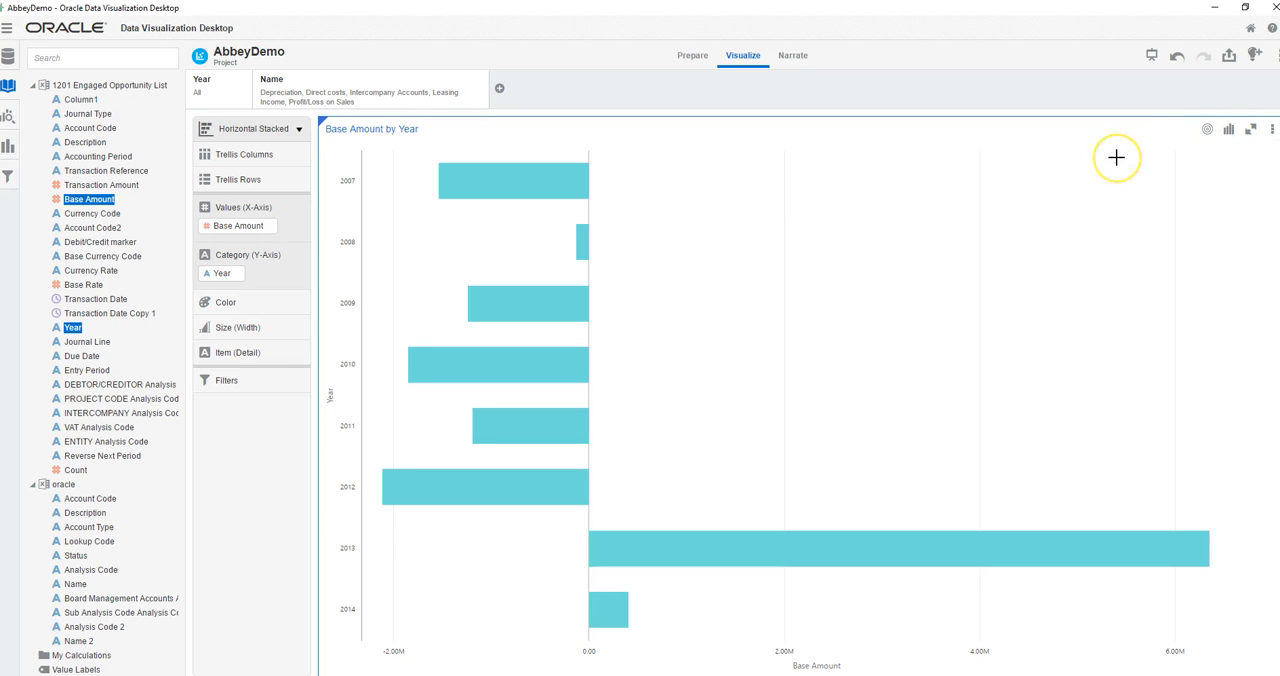
pyautogui.click(252, 128)
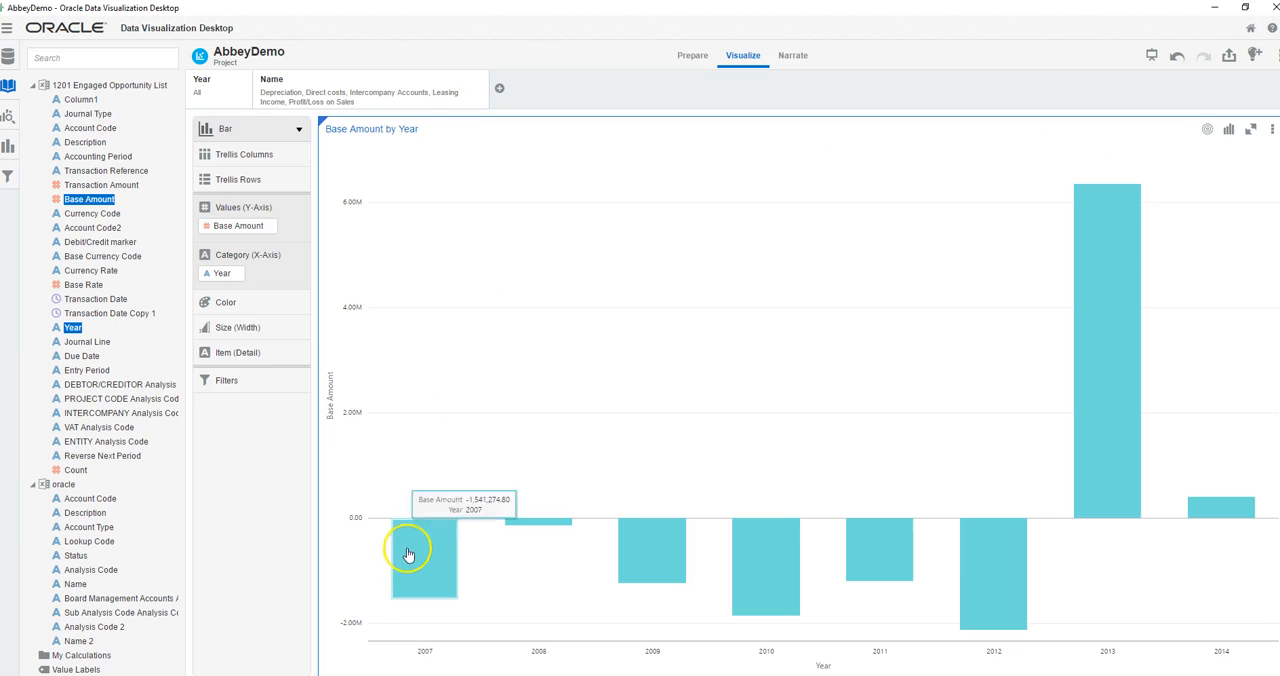
pyautogui.moveTo(735, 548)
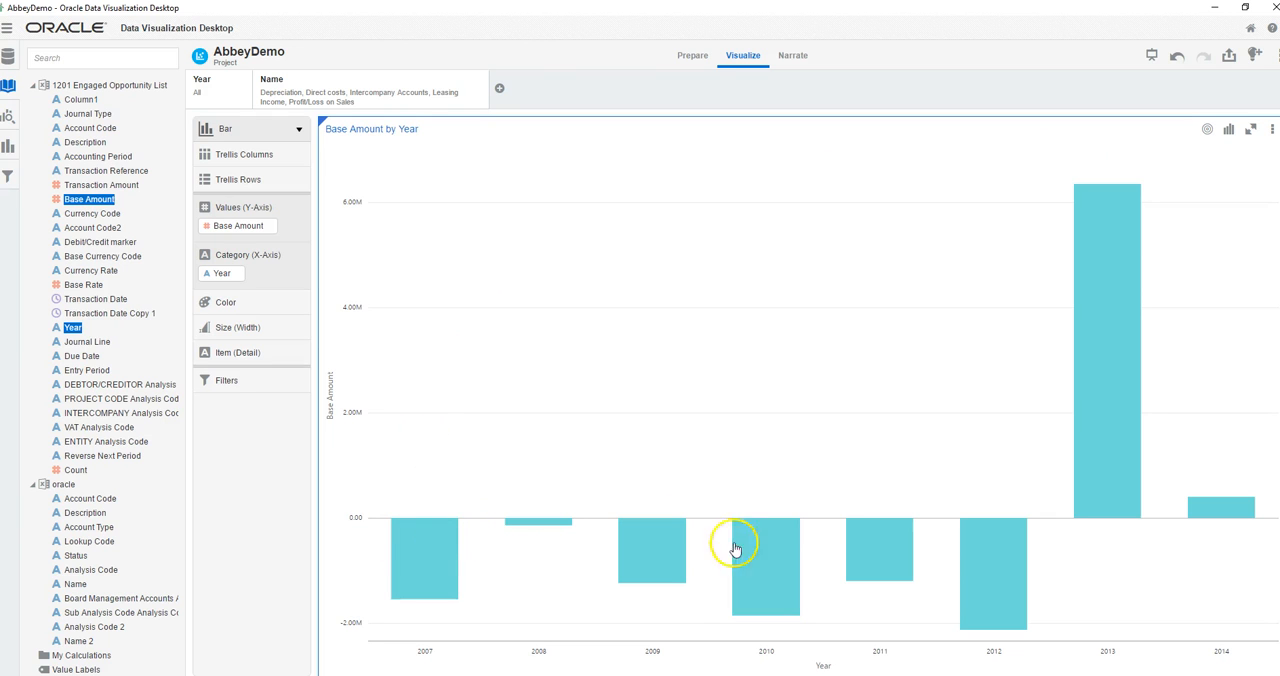
pyautogui.moveTo(1020, 549)
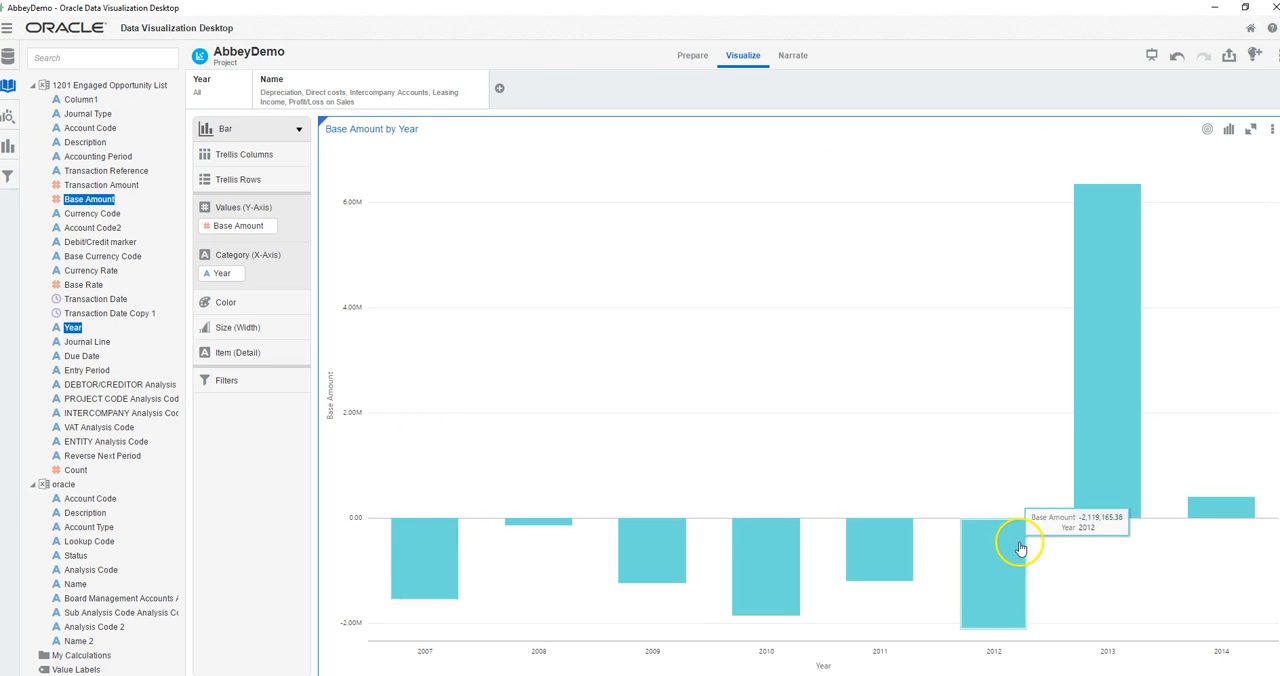
pyautogui.moveTo(430, 567)
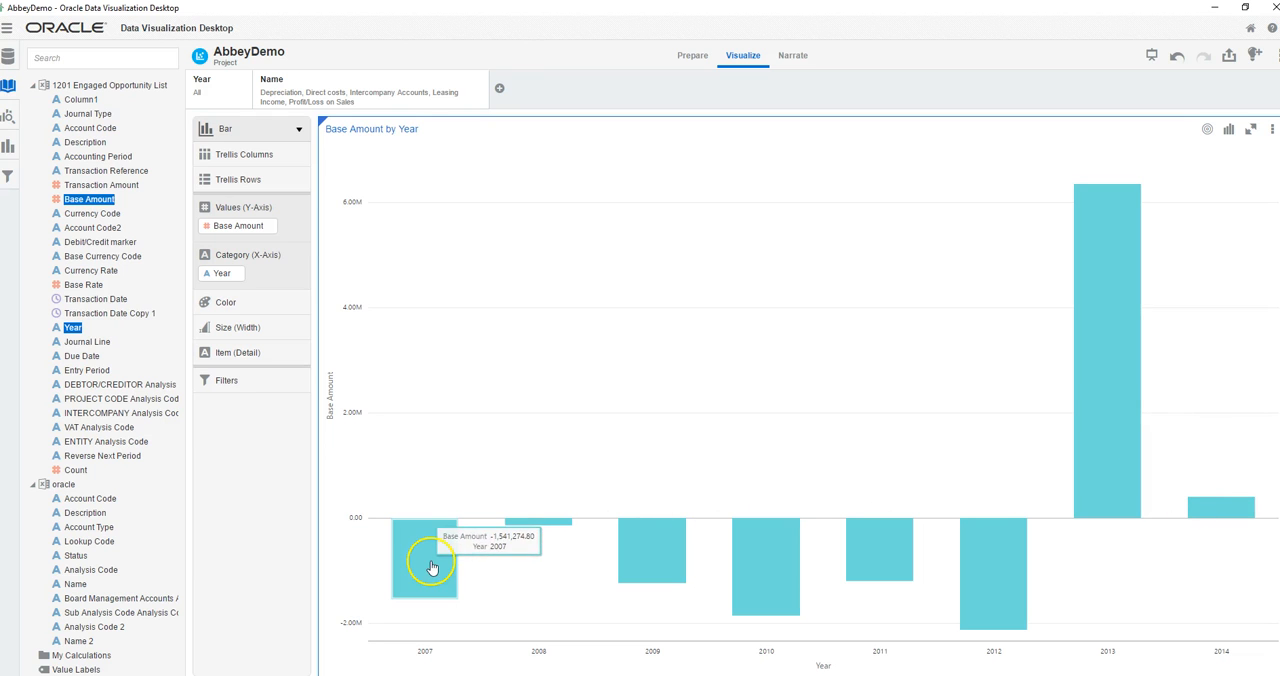
pyautogui.moveTo(655, 558)
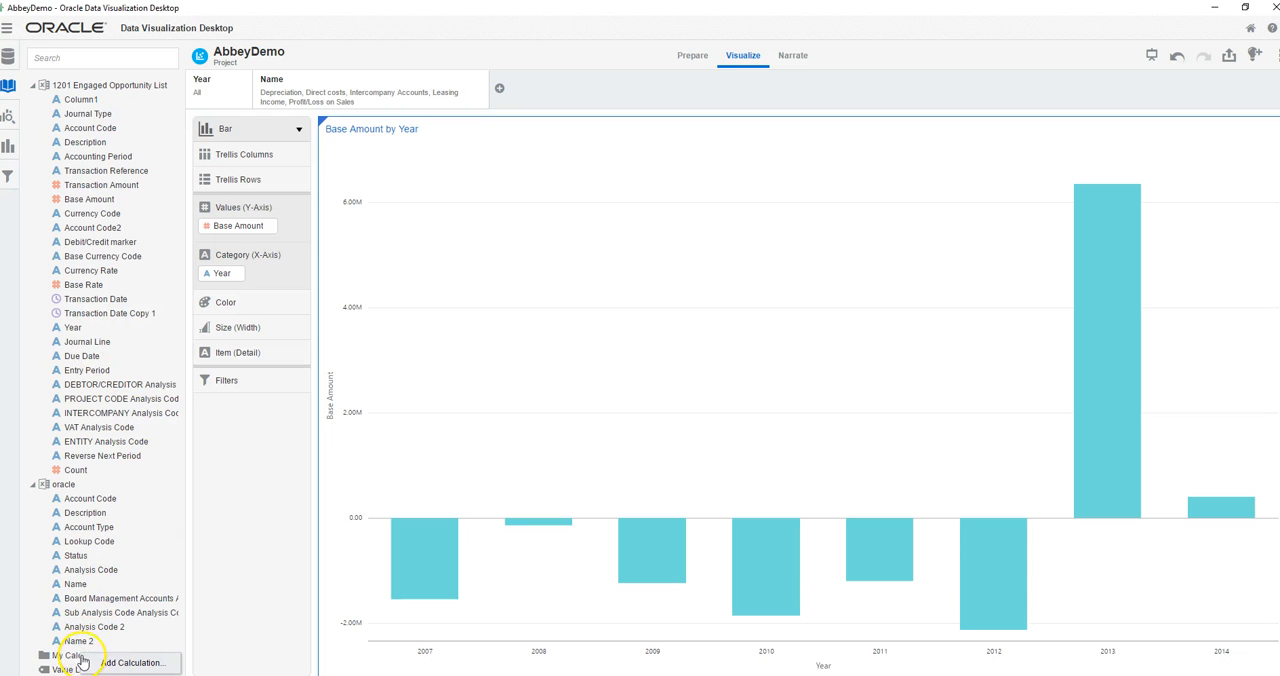
# Build a new calculation expression RSUM(Base Amount) from the Running Aggregate functions
pyautogui.click(132, 662)
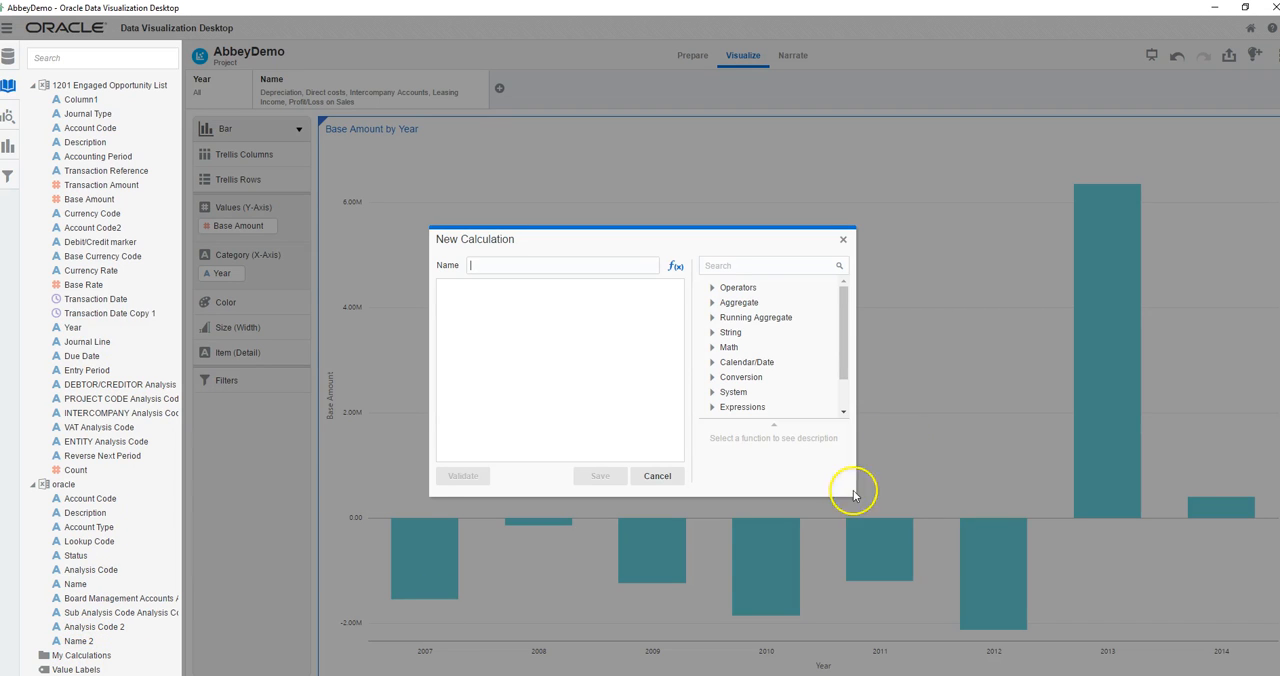
pyautogui.scroll(-3)
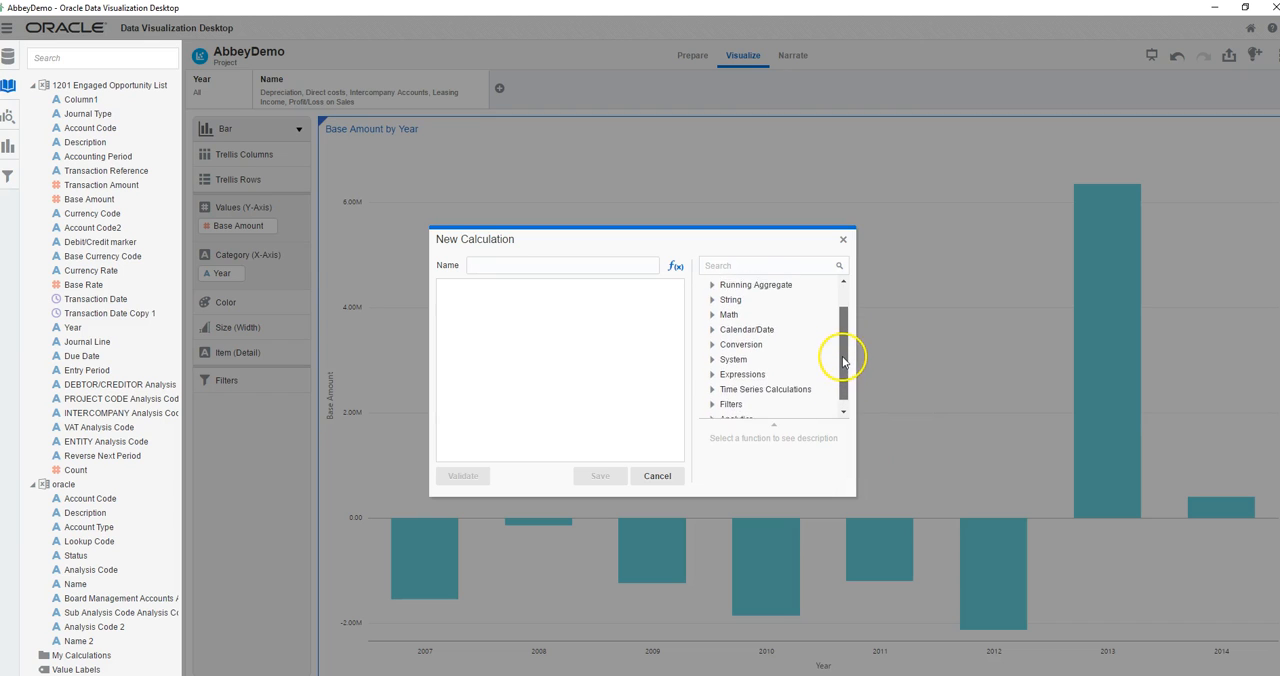
pyautogui.click(755, 317)
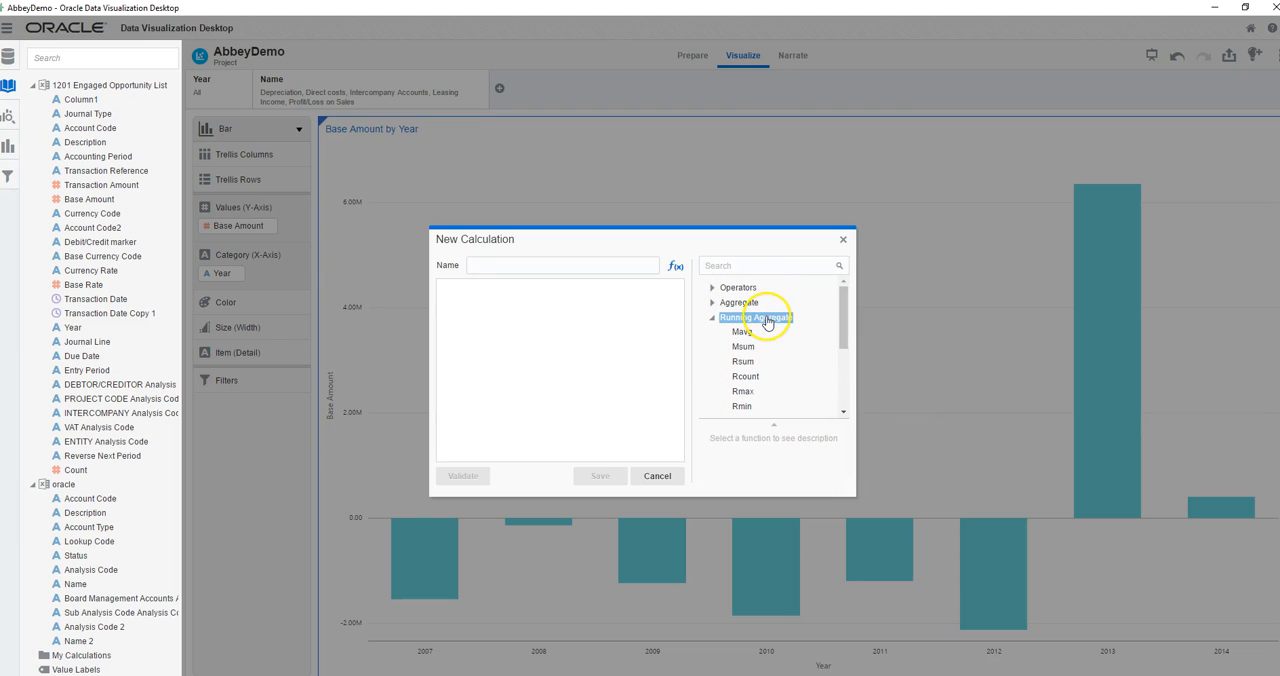
pyautogui.click(742, 361)
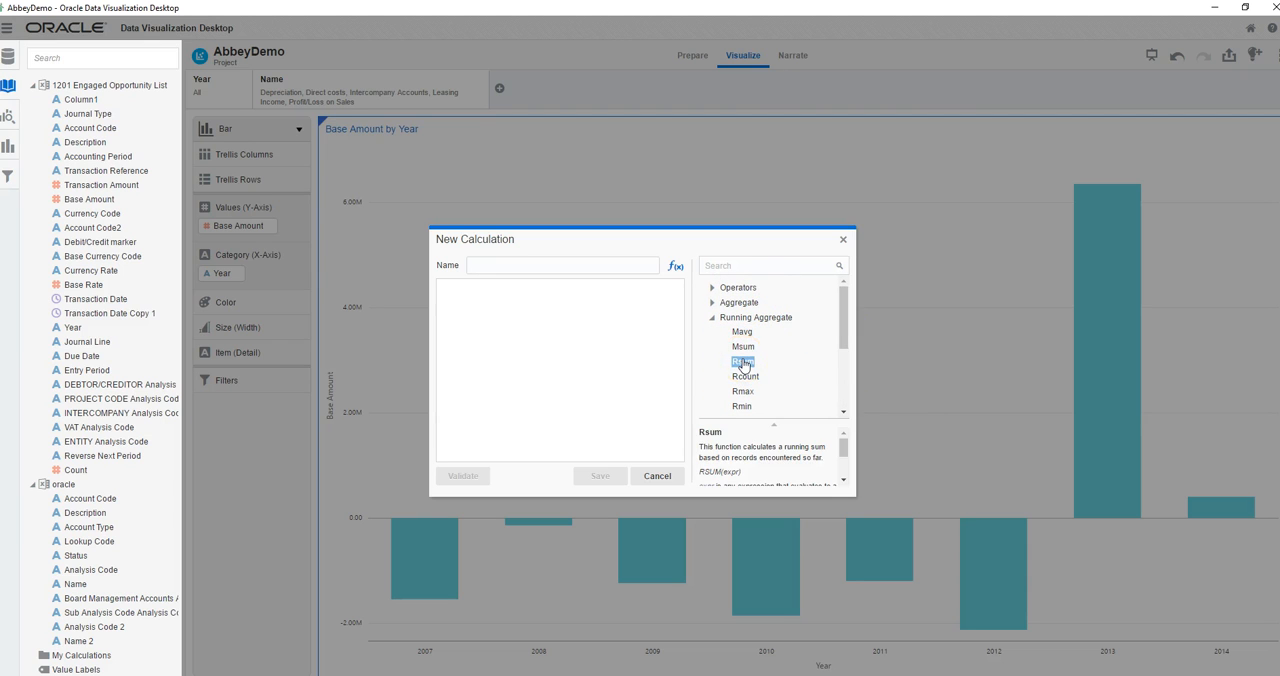
pyautogui.doubleClick(742, 362)
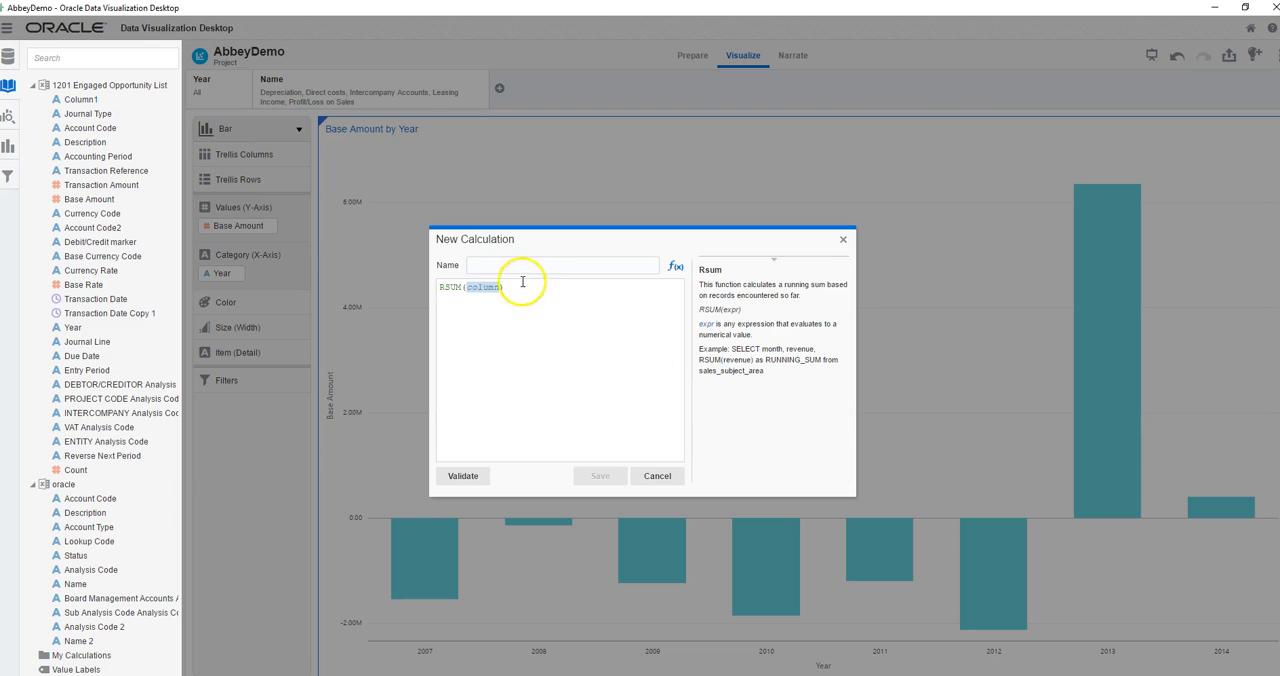
pyautogui.click(482, 287)
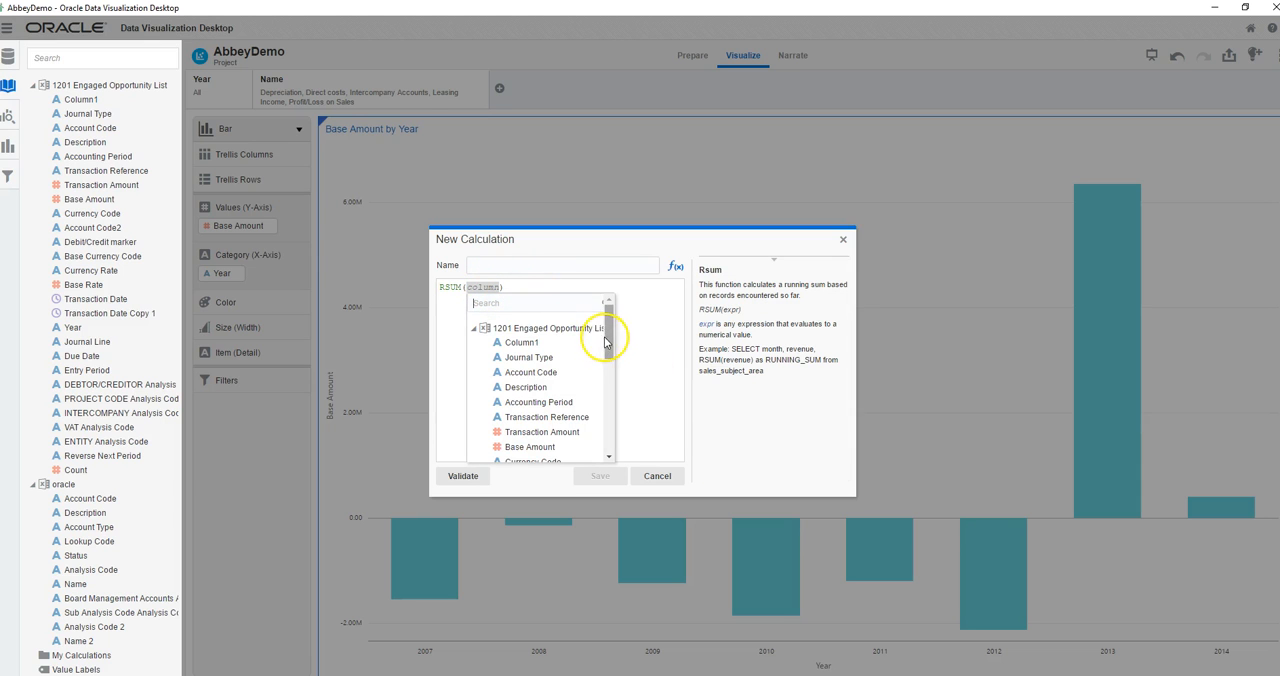
pyautogui.click(530, 447)
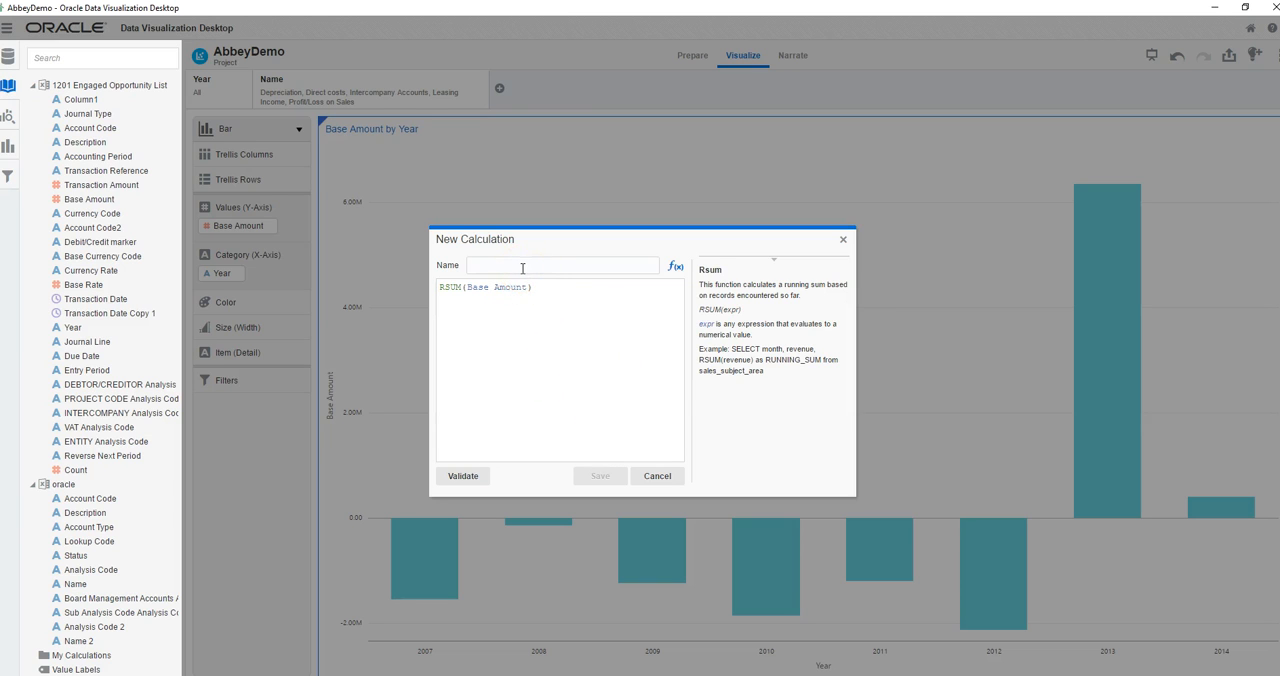
# Name the calculation 'Running Total' and validate it
pyautogui.write('Running Total')
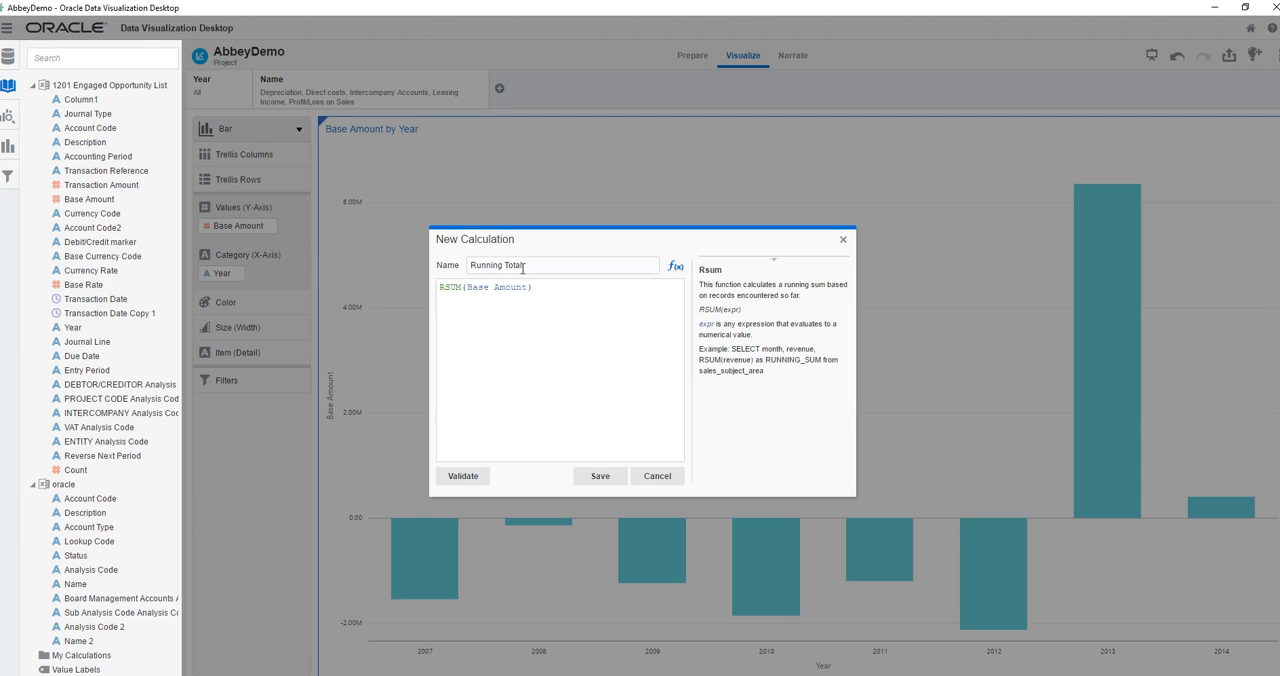
pyautogui.click(462, 475)
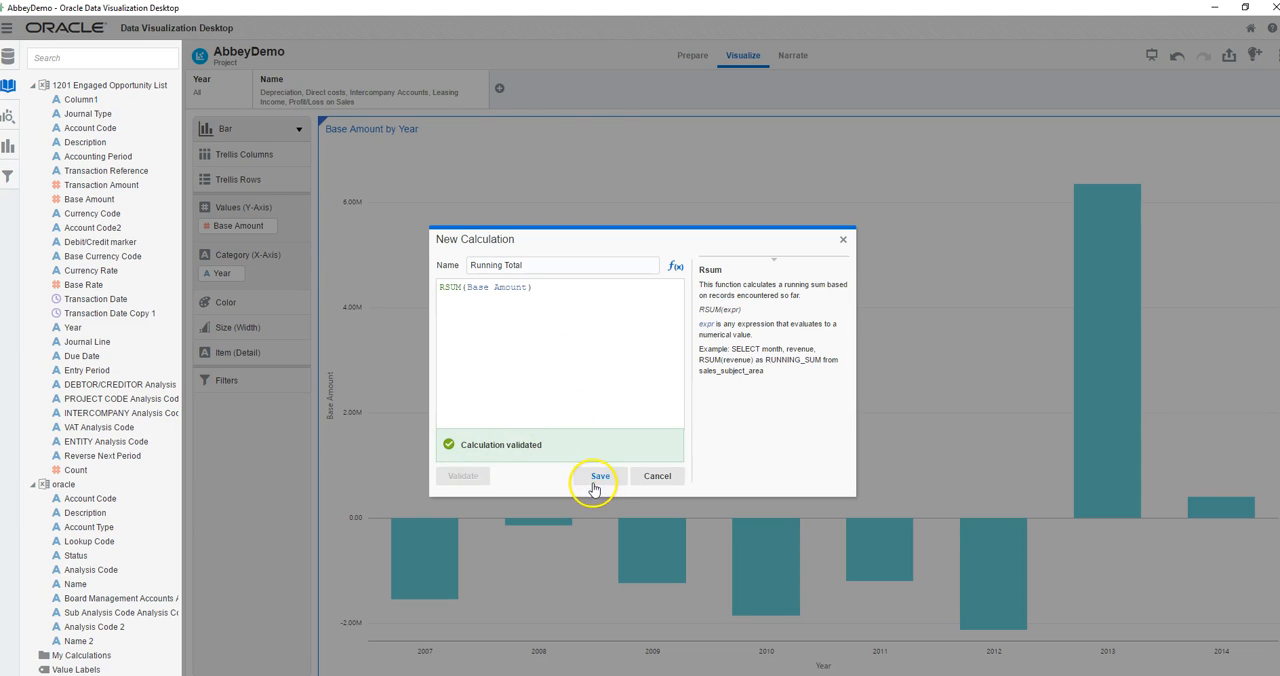
pyautogui.click(599, 476)
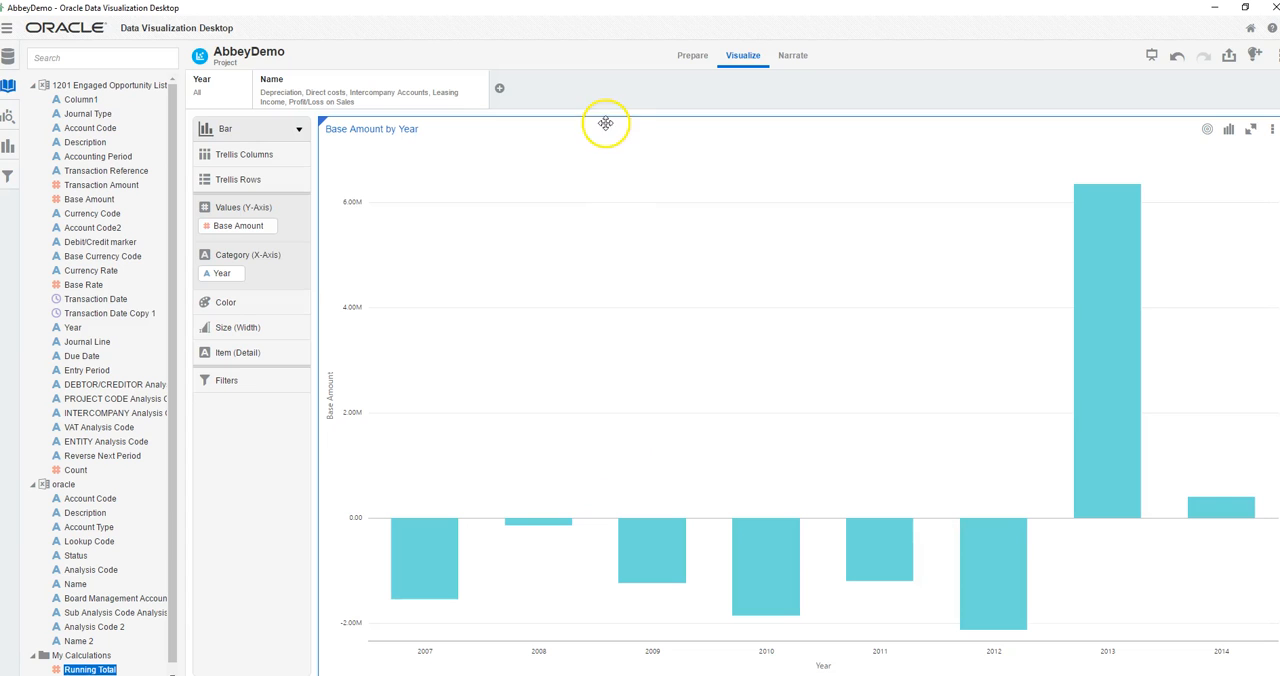
# Copy the Base Amount by Year visualization and paste a duplicate below it
pyautogui.rightClick(605, 124)
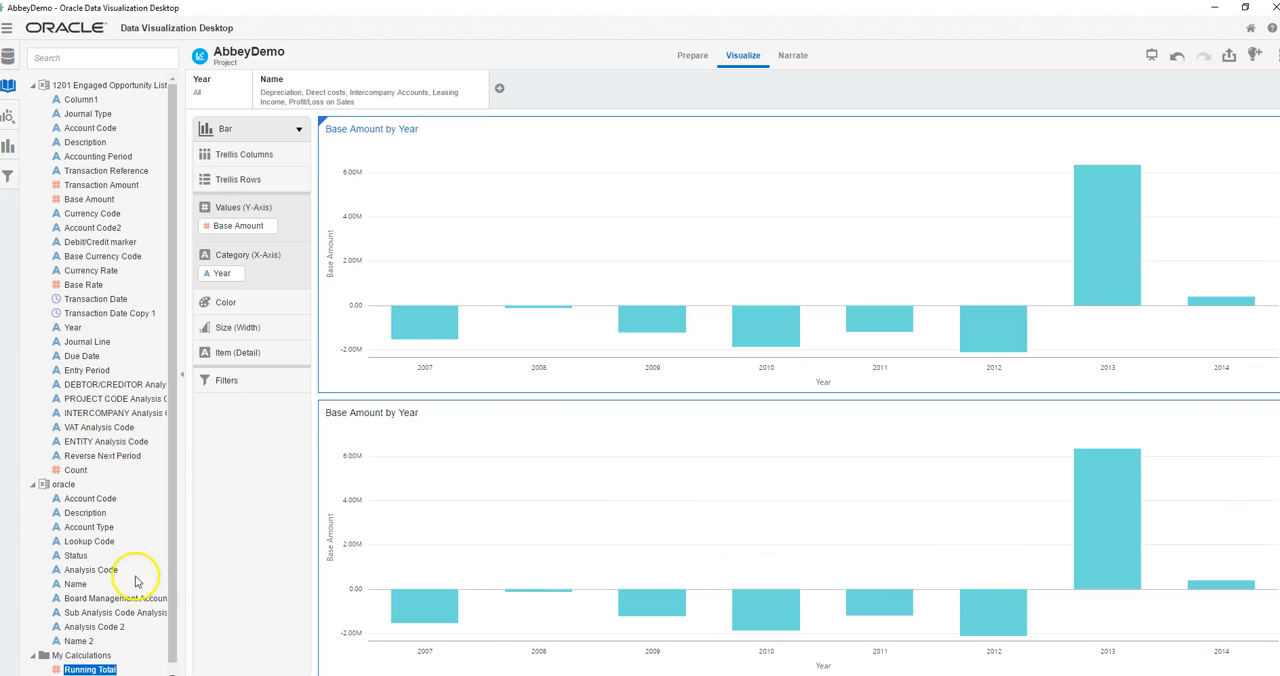
pyautogui.moveTo(422, 452)
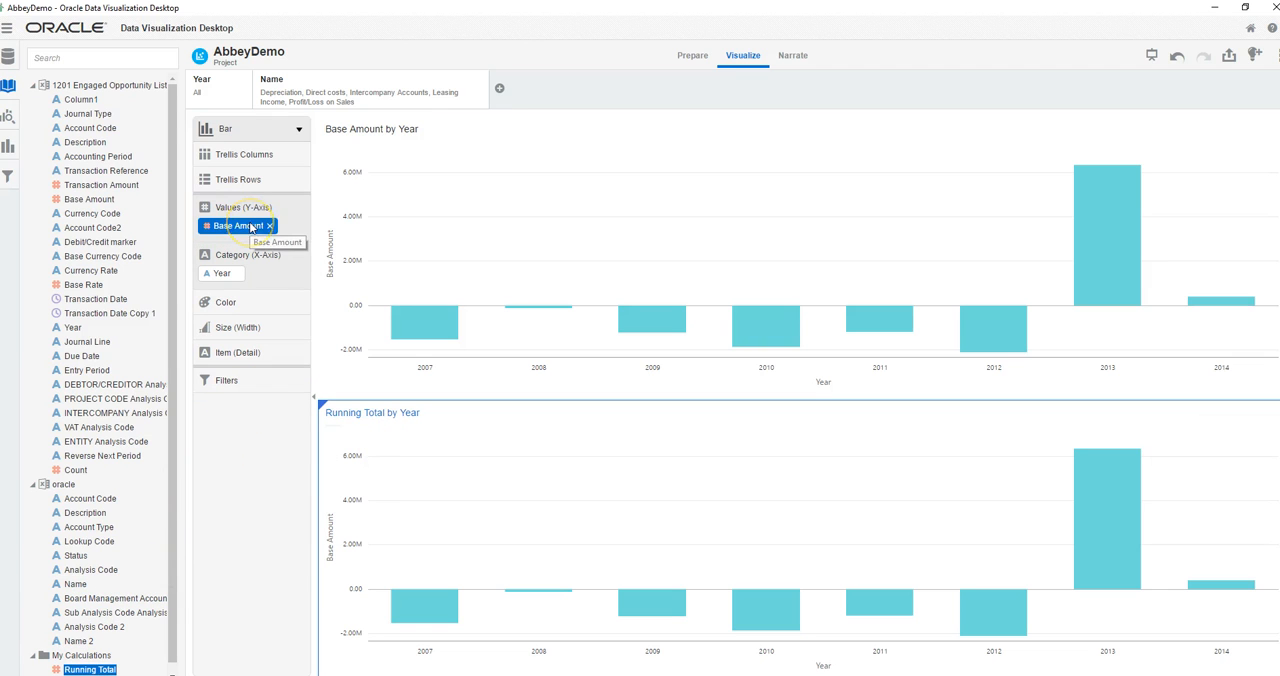
# Swap Base Amount for Running Total in the lower chart and enable its value labels
pyautogui.click(240, 225)
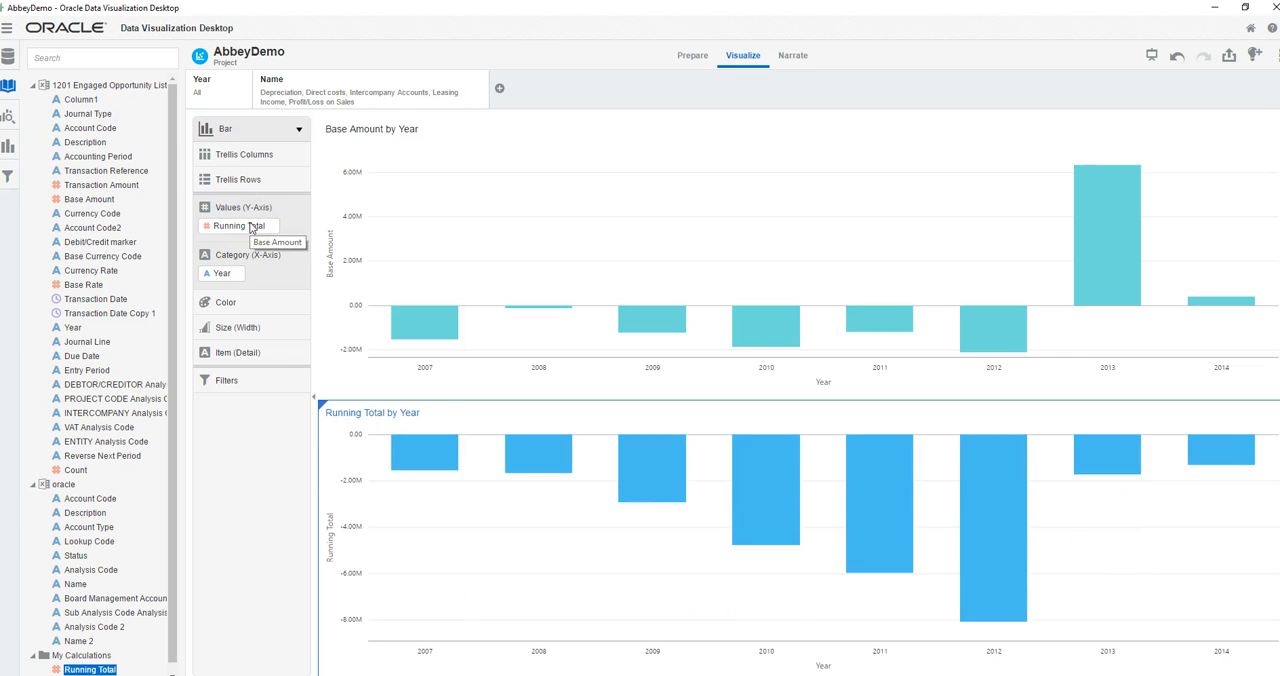
pyautogui.rightClick(490, 450)
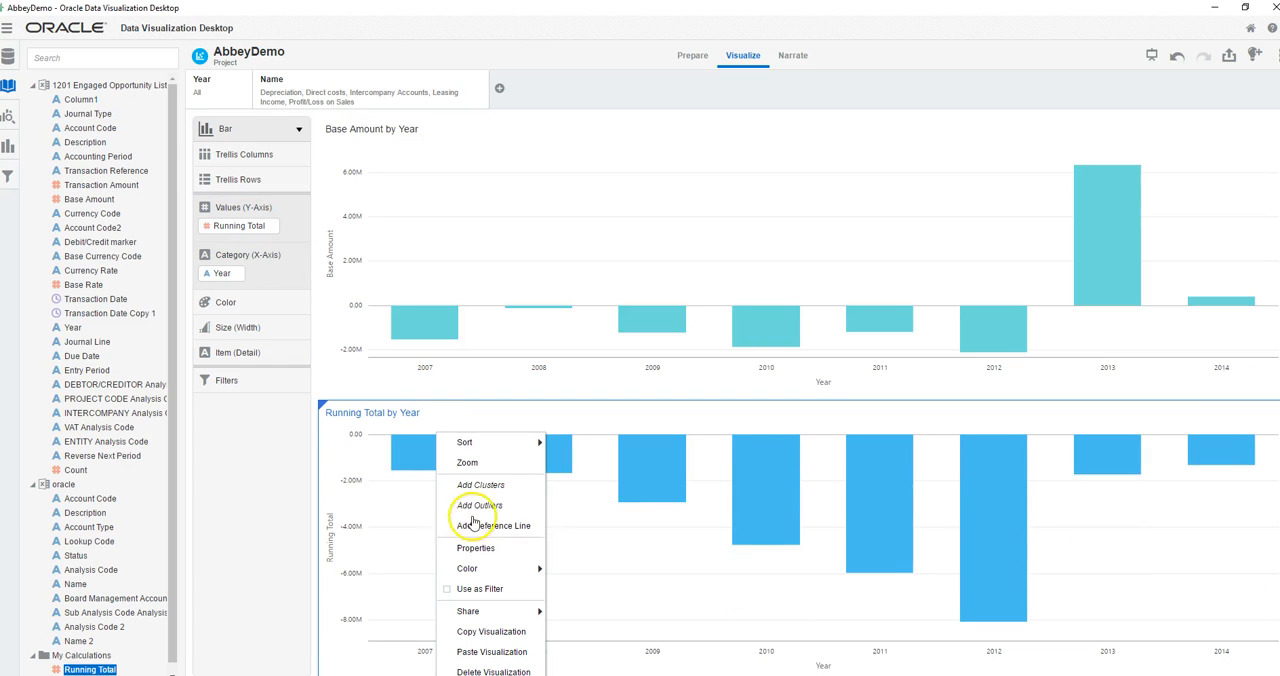
pyautogui.moveTo(475, 548)
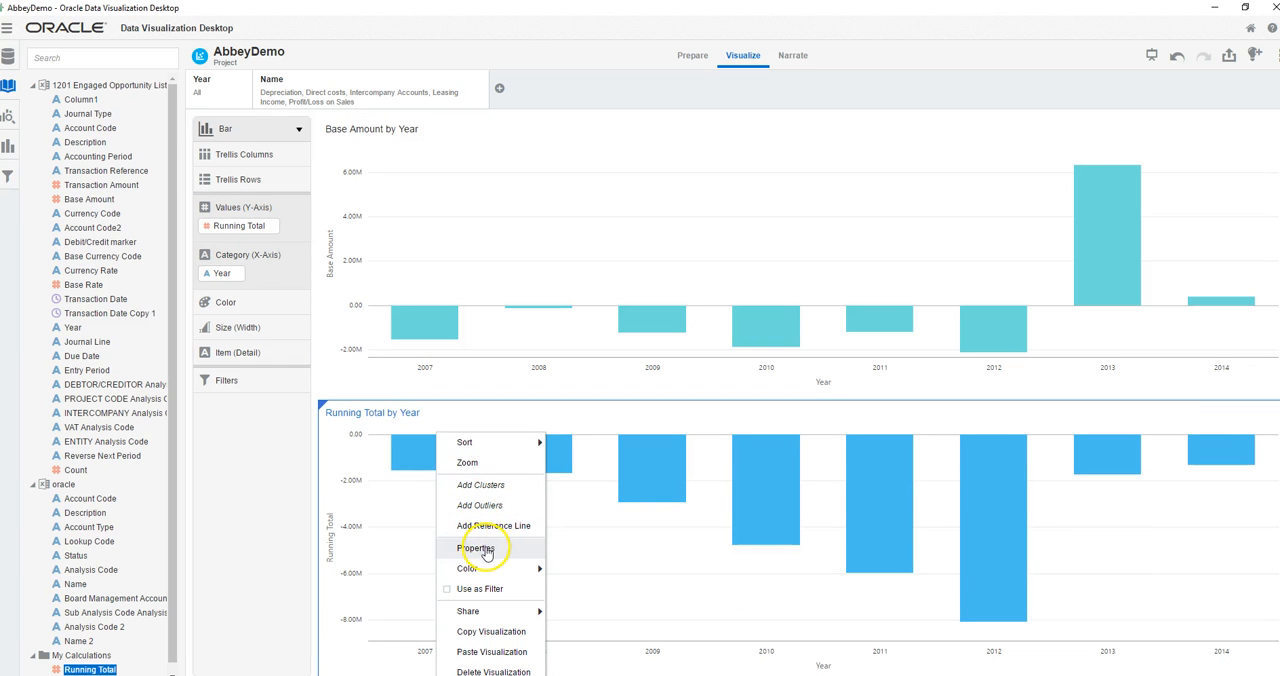
pyautogui.click(476, 548)
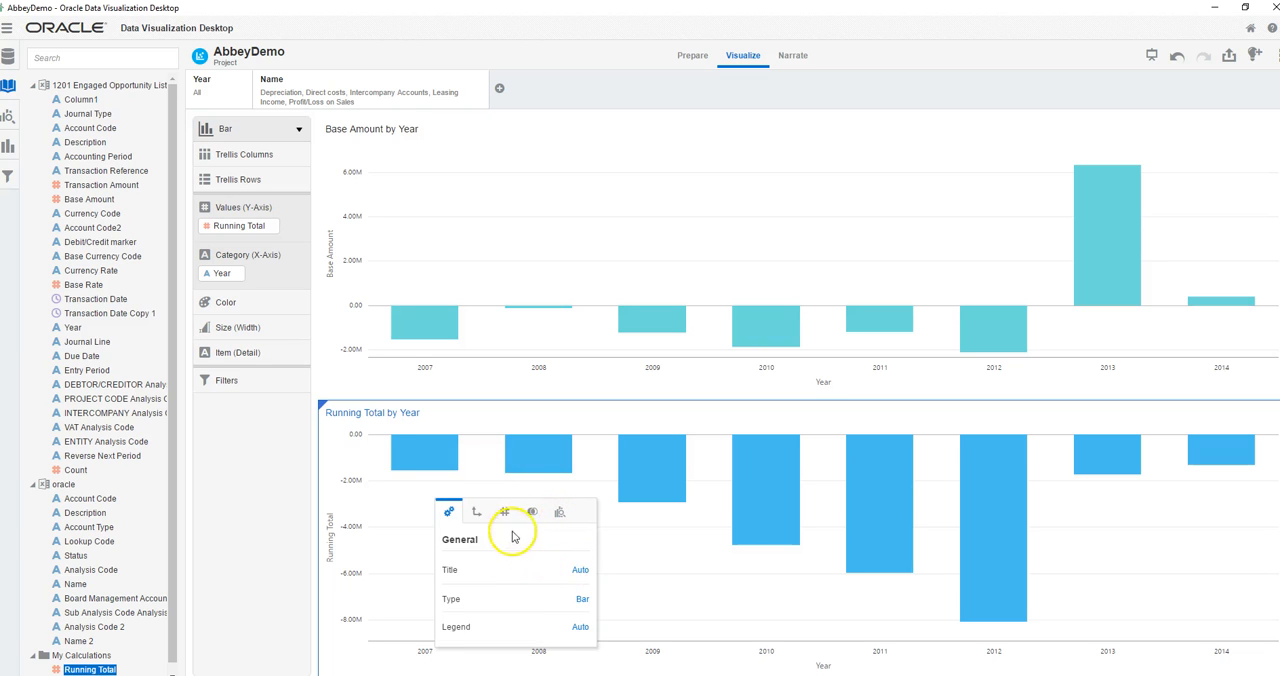
pyautogui.click(504, 512)
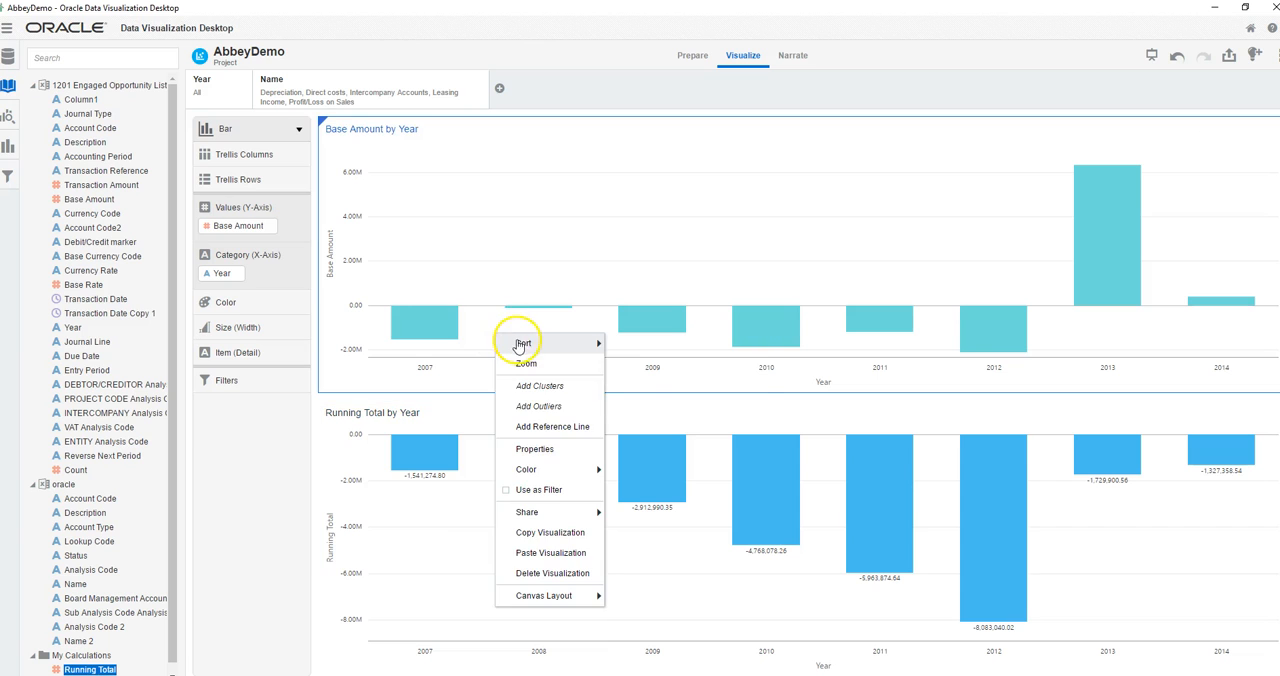
pyautogui.moveTo(534, 448)
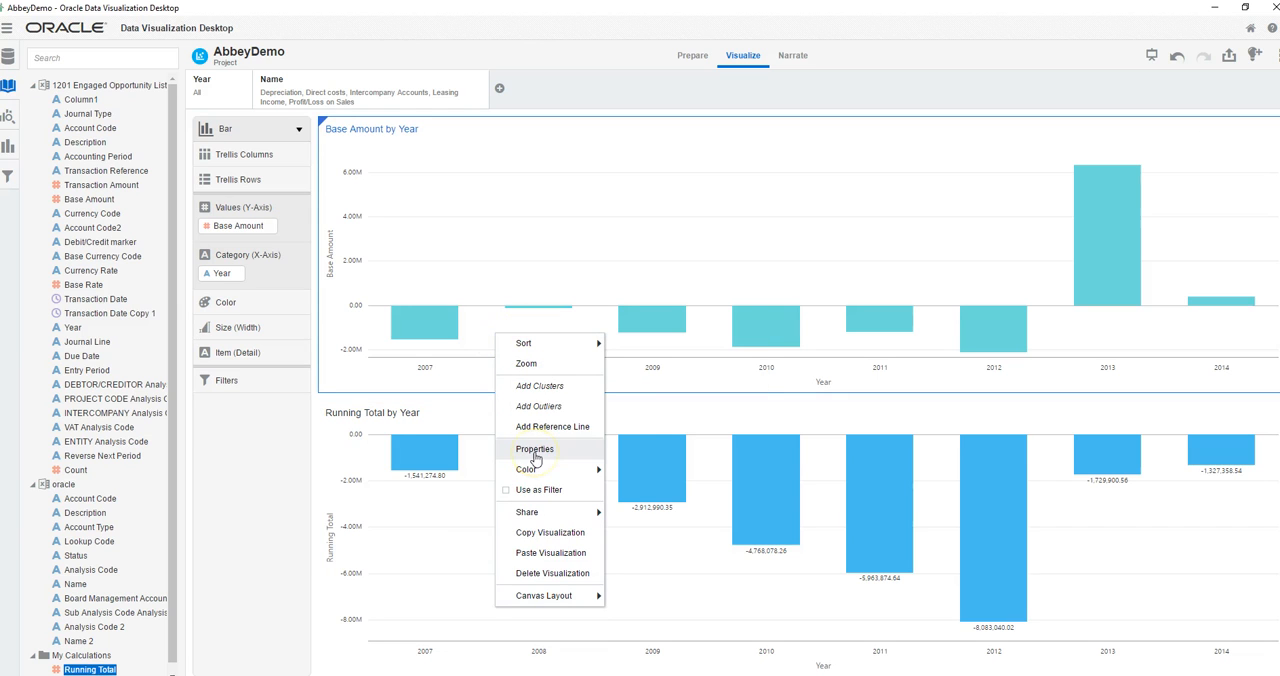
# Enable data labels in the upper Base Amount chart's Properties
pyautogui.click(534, 448)
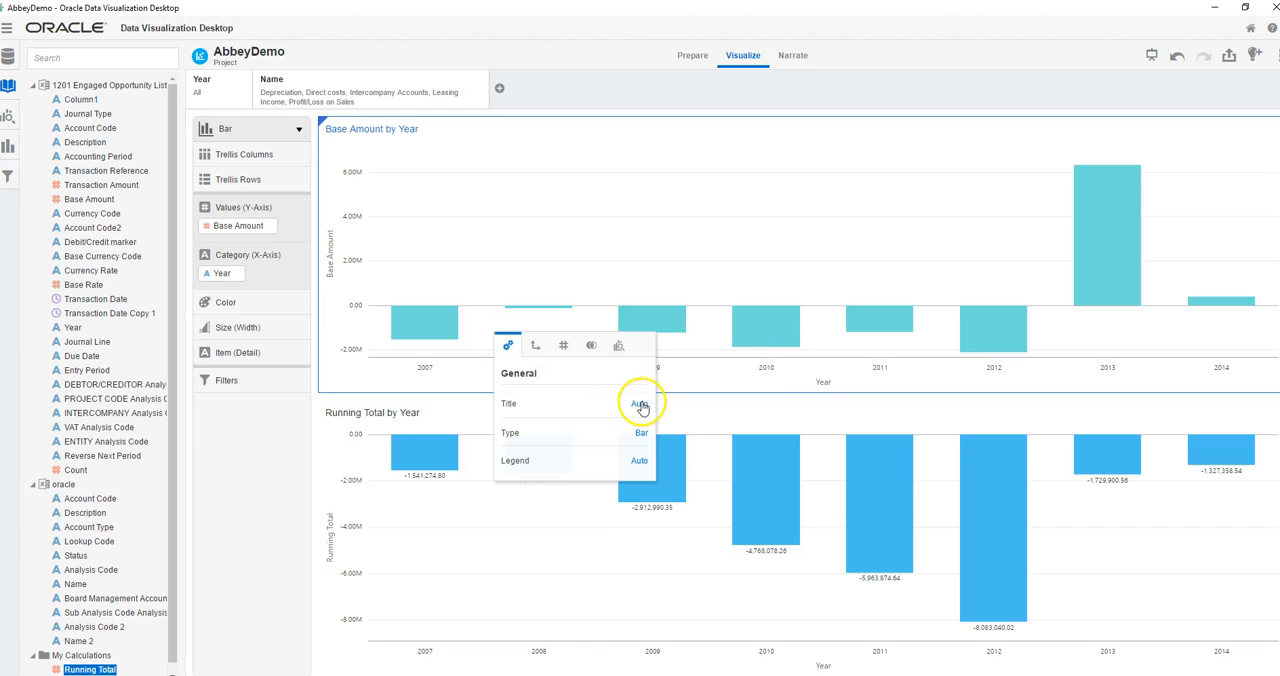
pyautogui.click(563, 345)
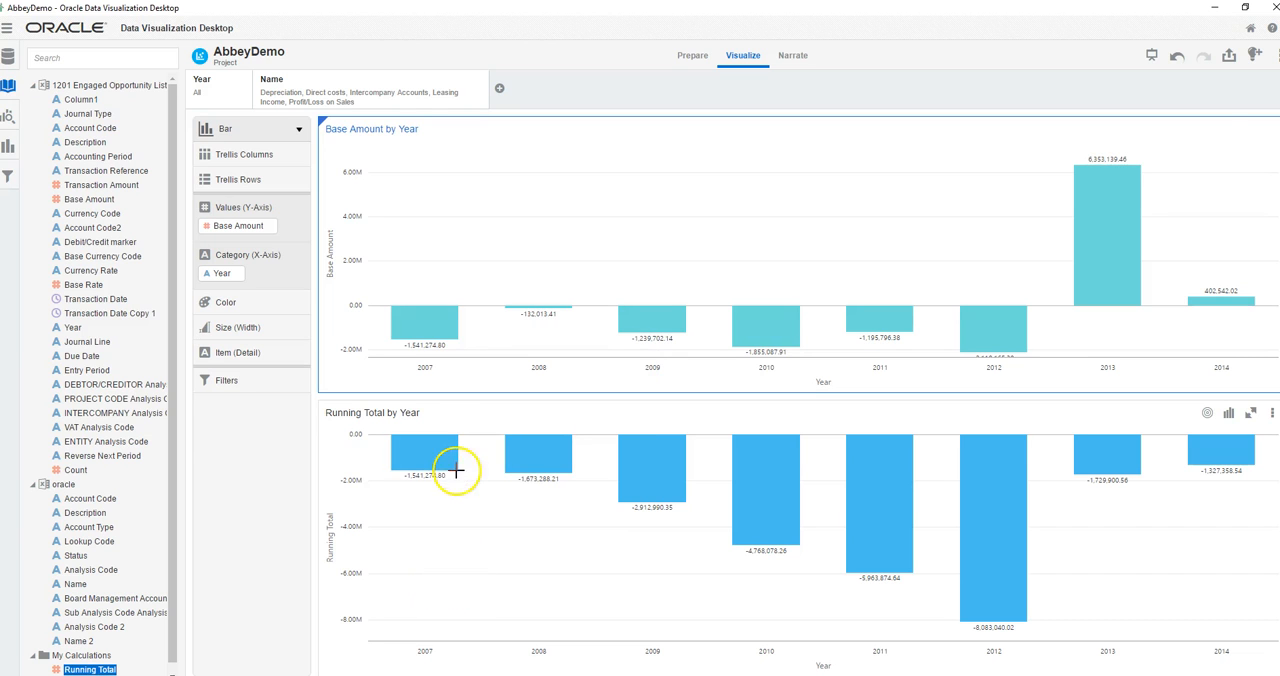
pyautogui.moveTo(392, 341)
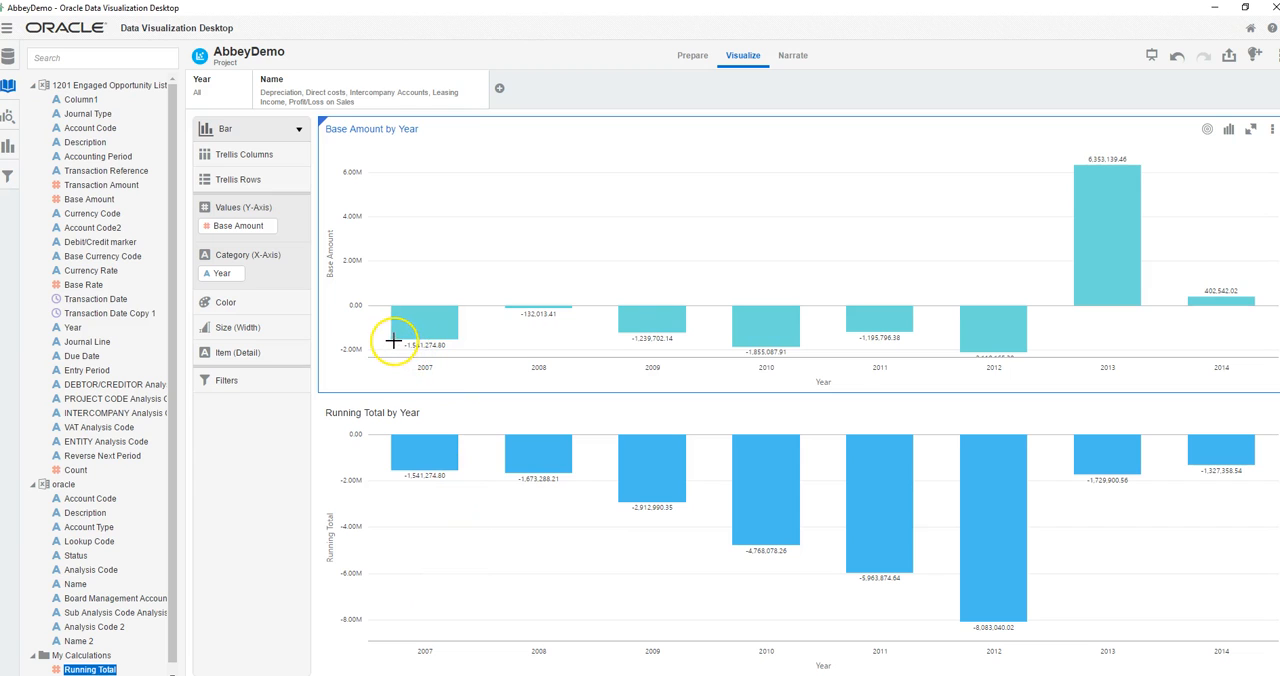
pyautogui.moveTo(531, 320)
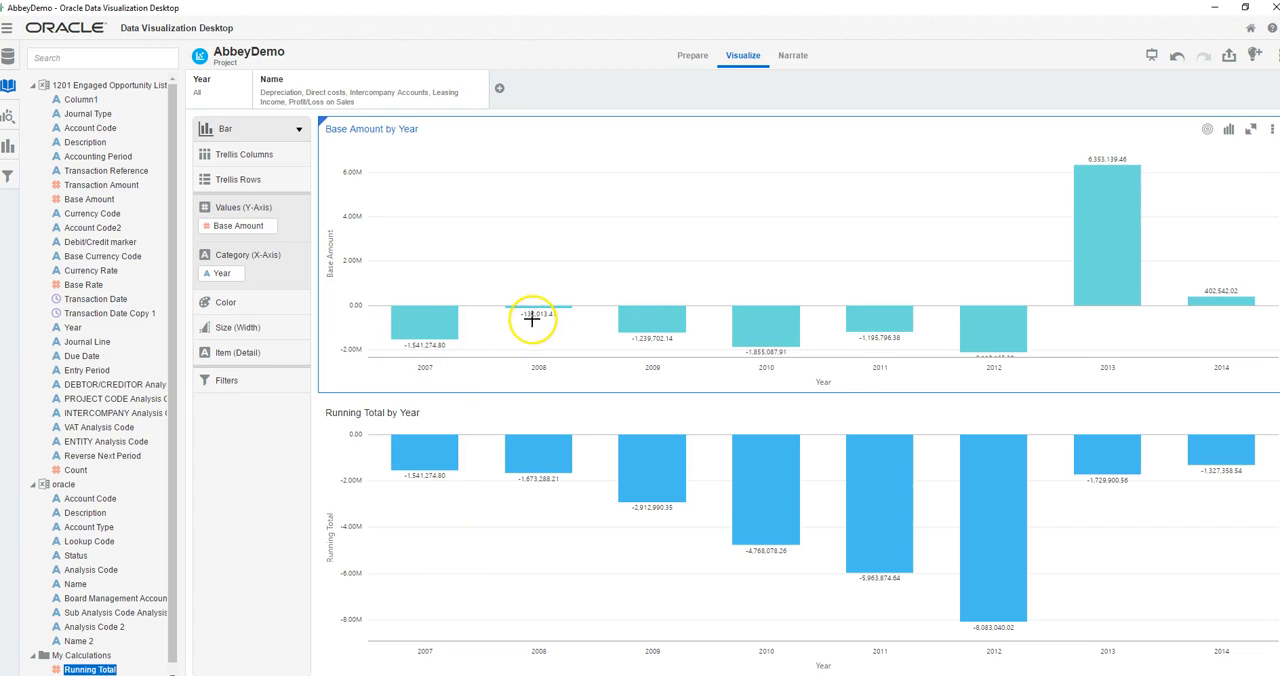
pyautogui.moveTo(535, 320)
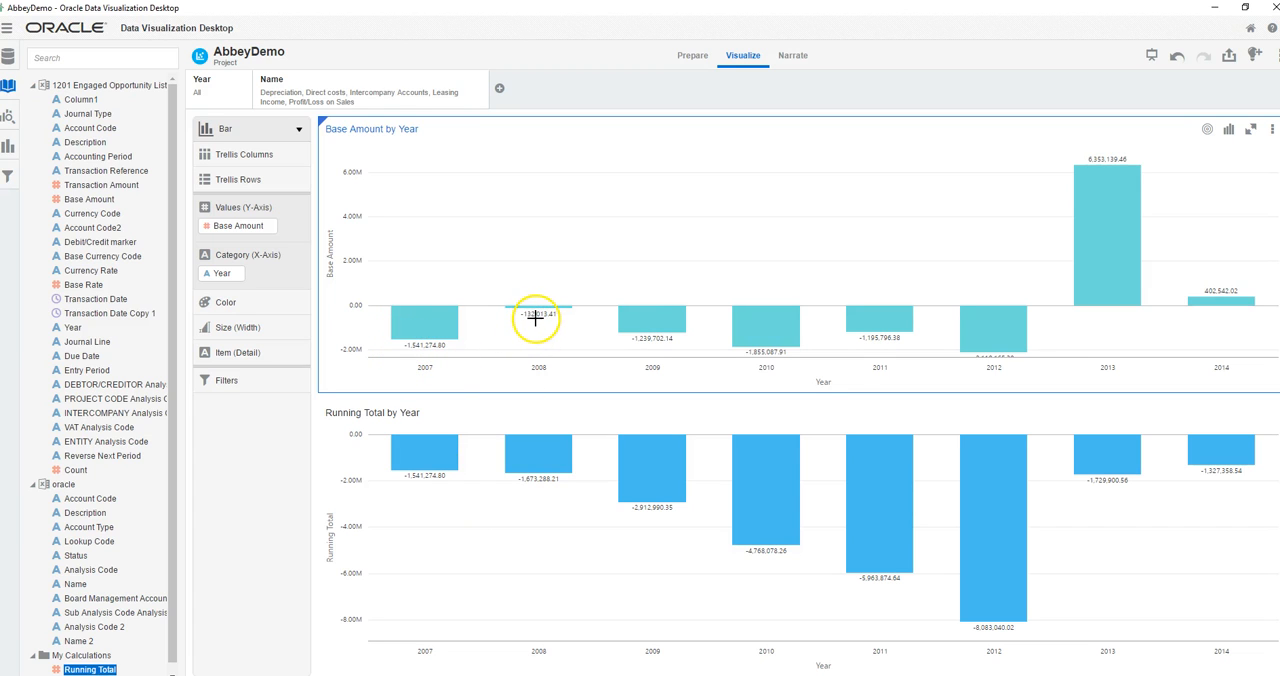
pyautogui.moveTo(545, 346)
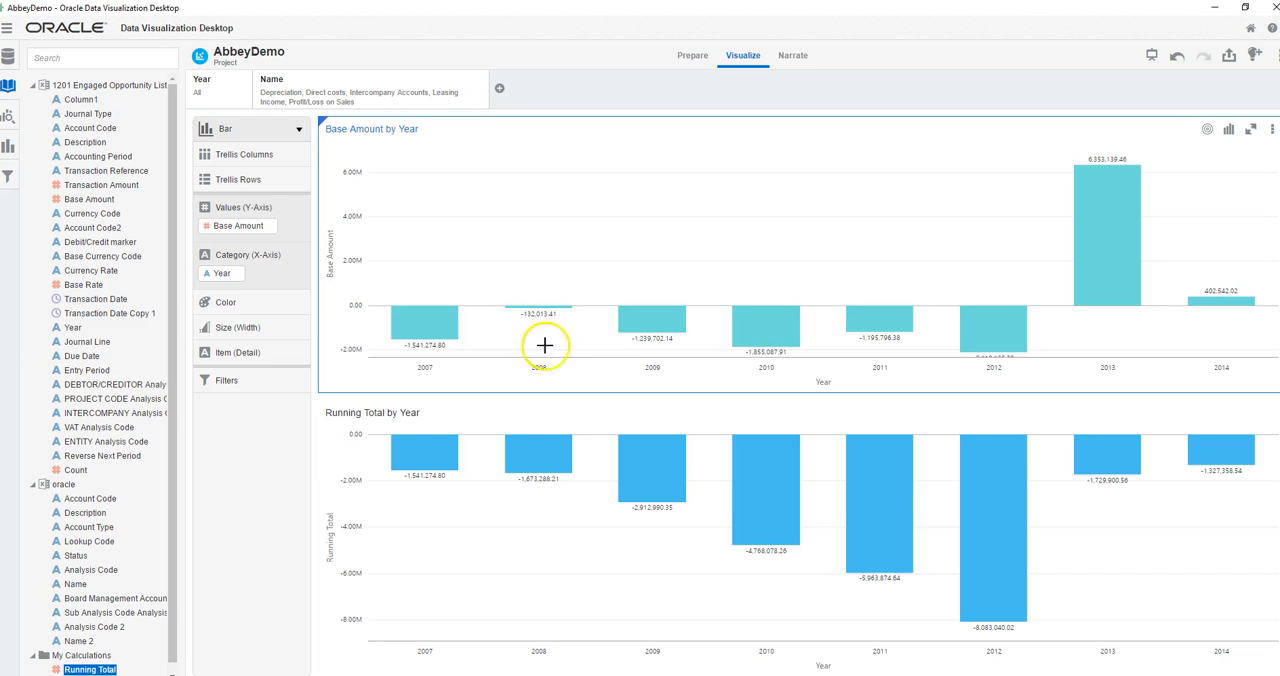
pyautogui.moveTo(716, 484)
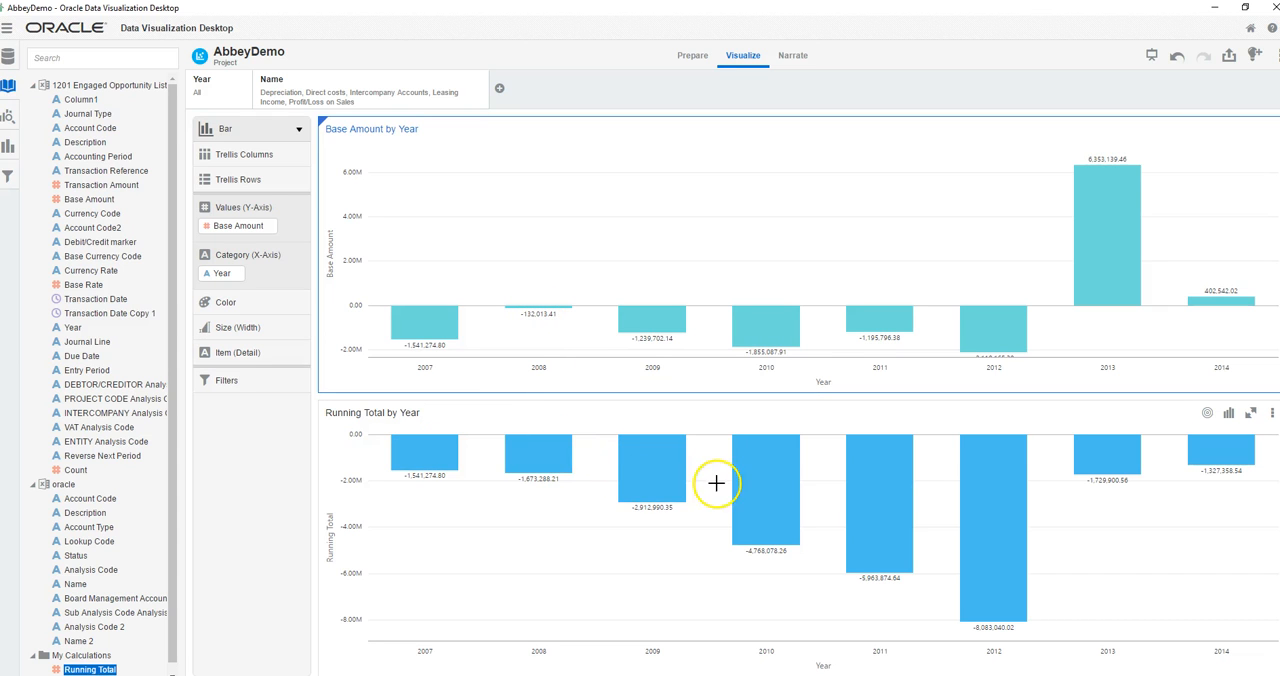
pyautogui.moveTo(478, 352)
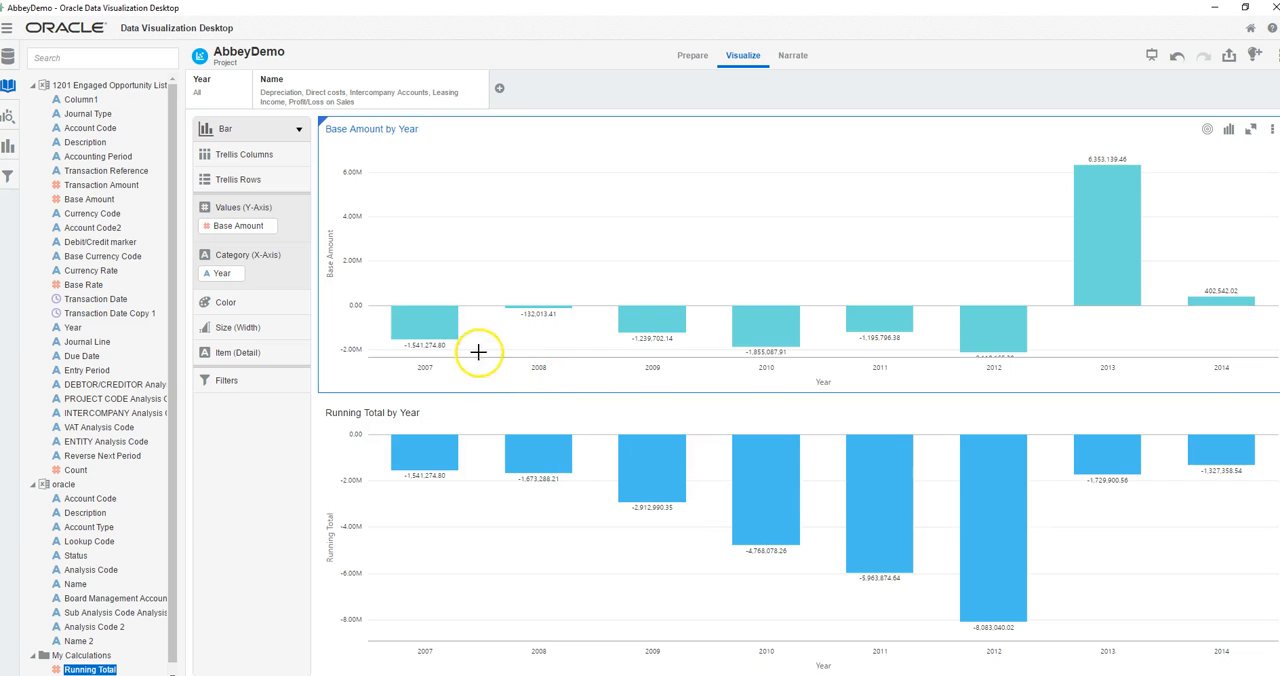
pyautogui.moveTo(905, 335)
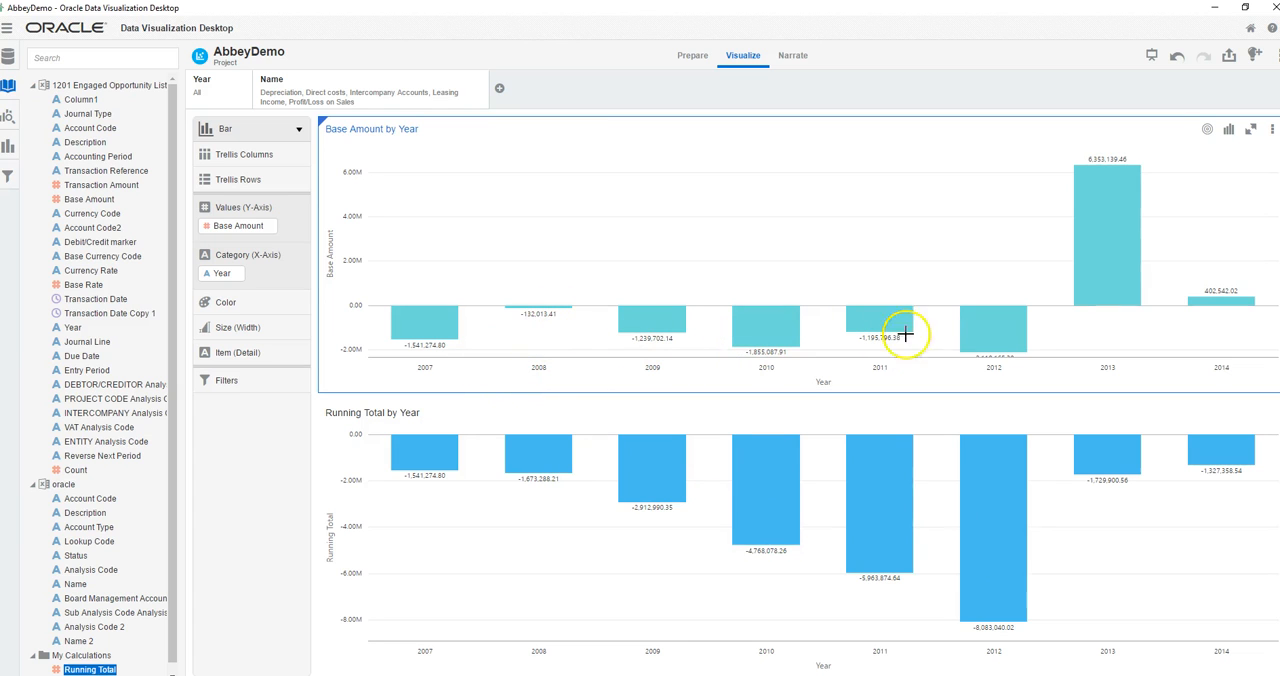